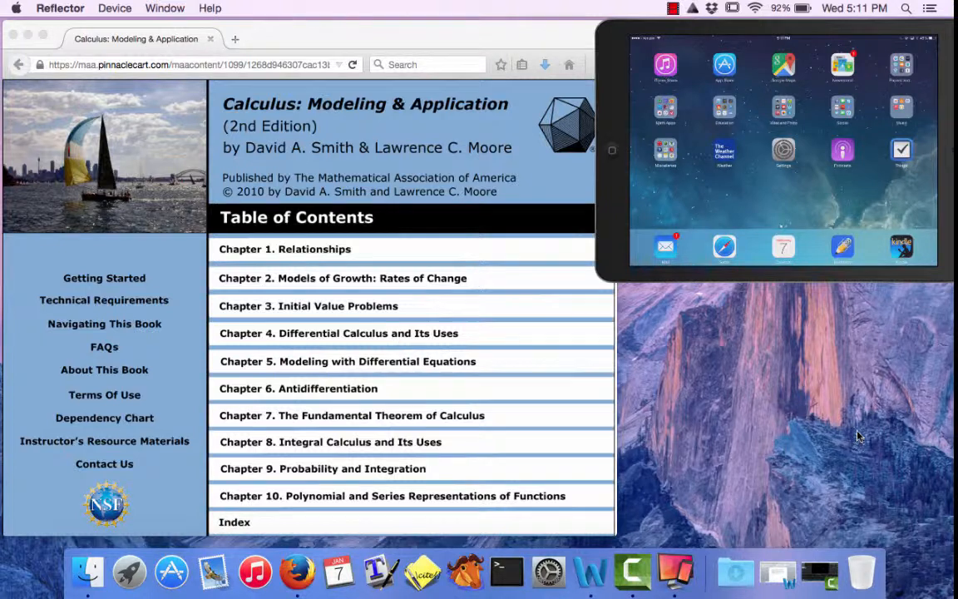
mouse_move(501, 408)
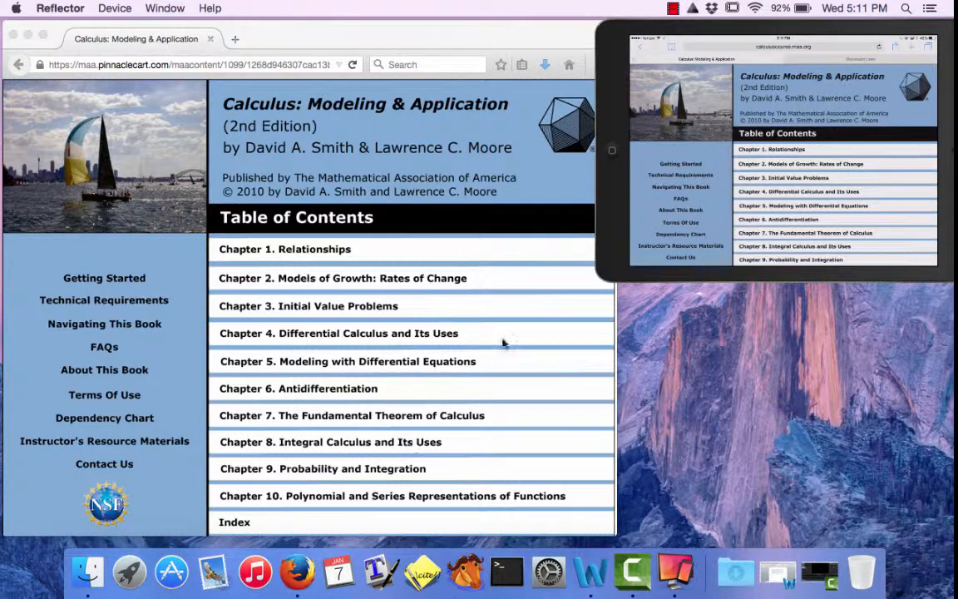
mouse_move(456, 281)
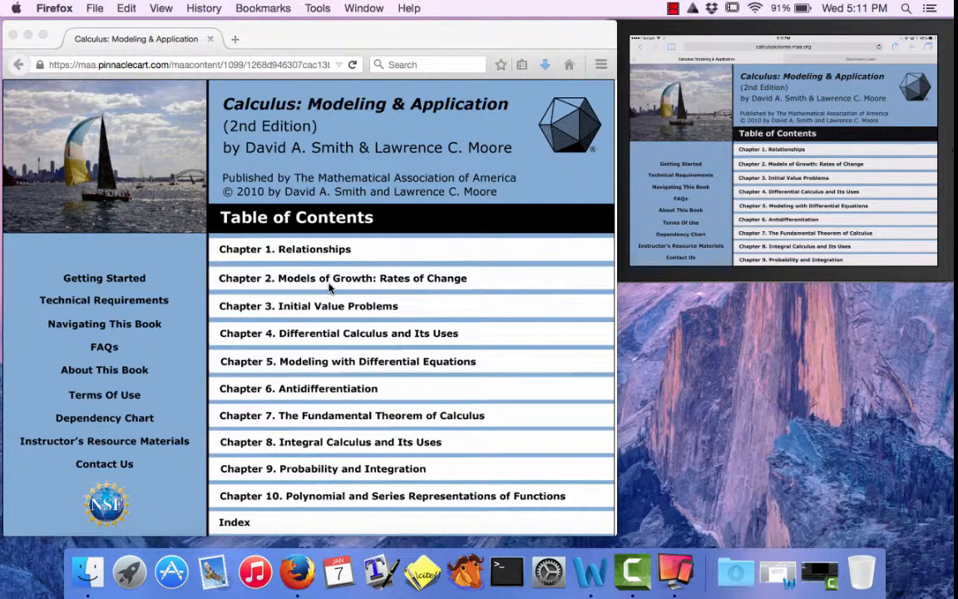
- Open Chapter 2 'Models of Growth: Rates of Change' in the contents and scroll to Section 2.5
click(342, 278)
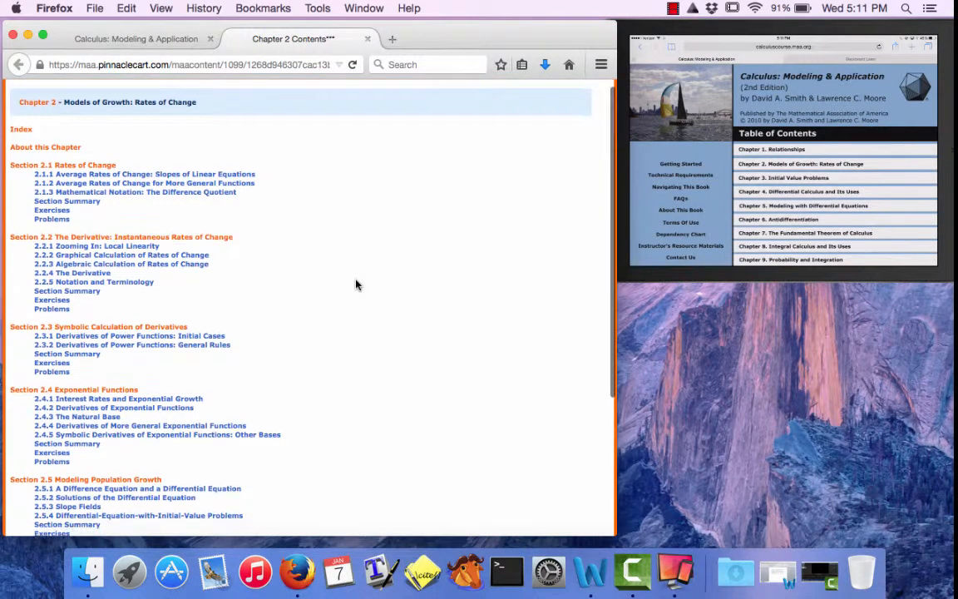
scroll(down, 3)
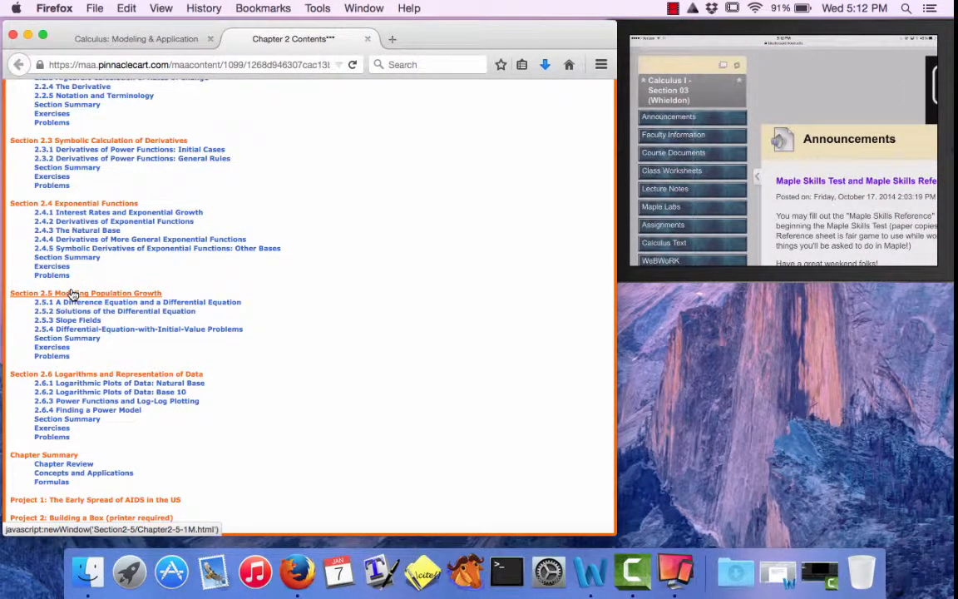
- Open Class Worksheets in the Blackboard course menu and scroll to the Section 2.5 worksheet
click(672, 170)
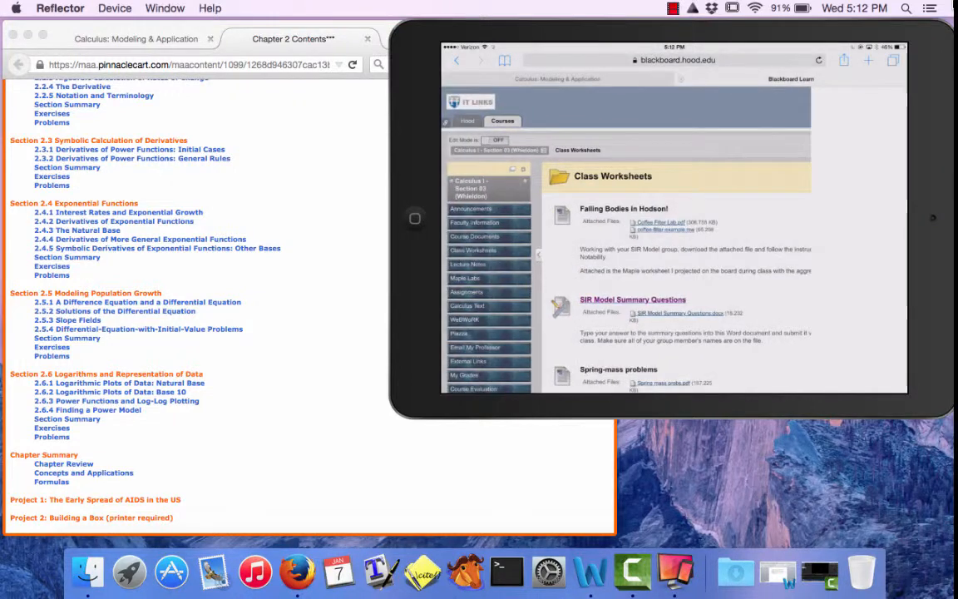
scroll(down, 3)
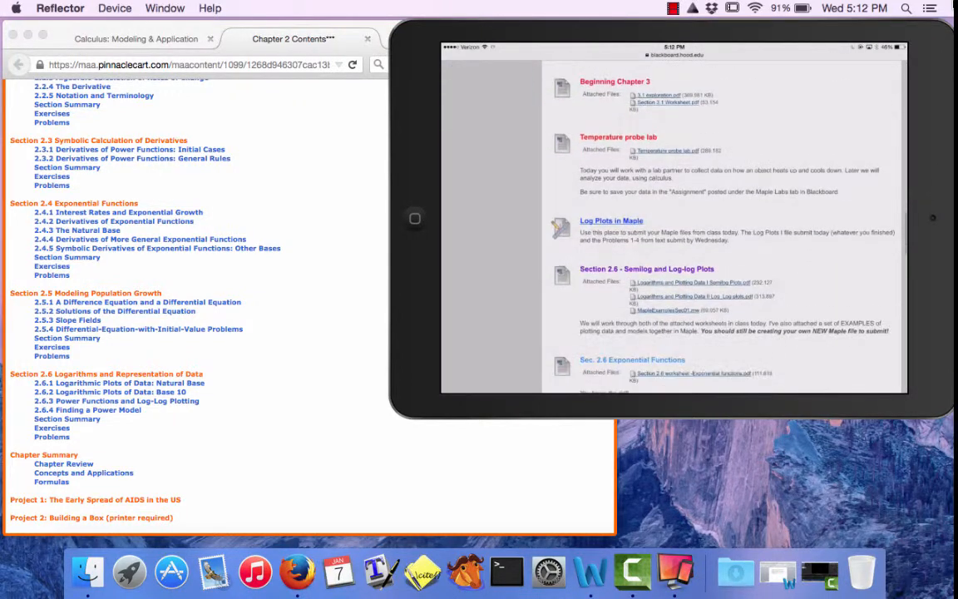
scroll(down, 3)
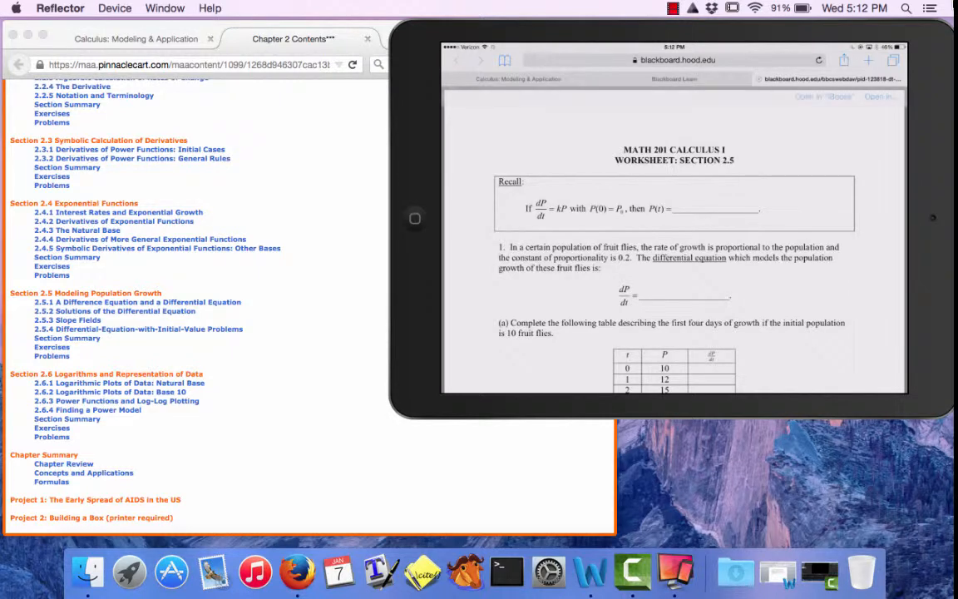
- Import the Section 2.5 worksheet PDF, pages 1–4, into Notability via 'Open in…'
click(902, 97)
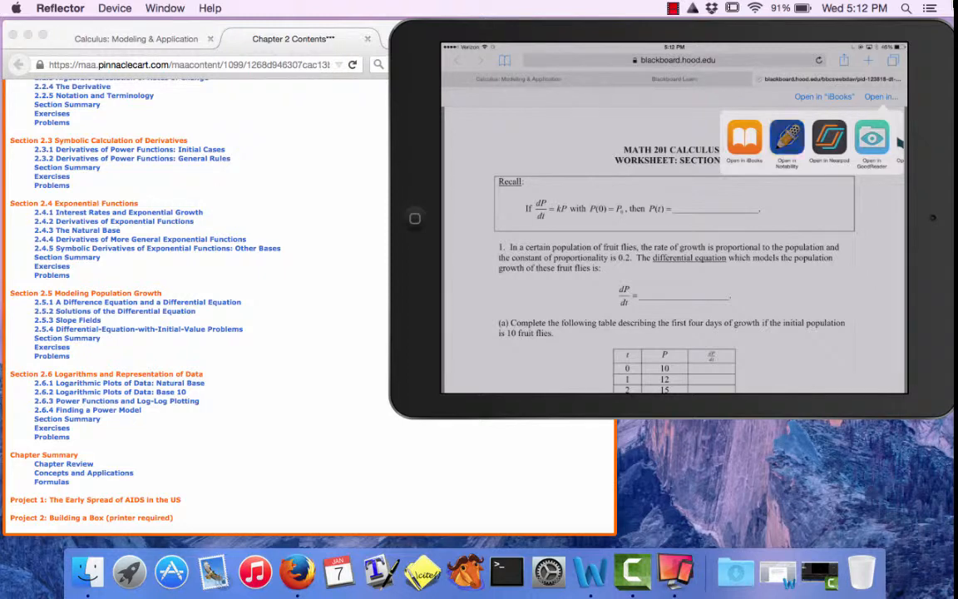
click(789, 136)
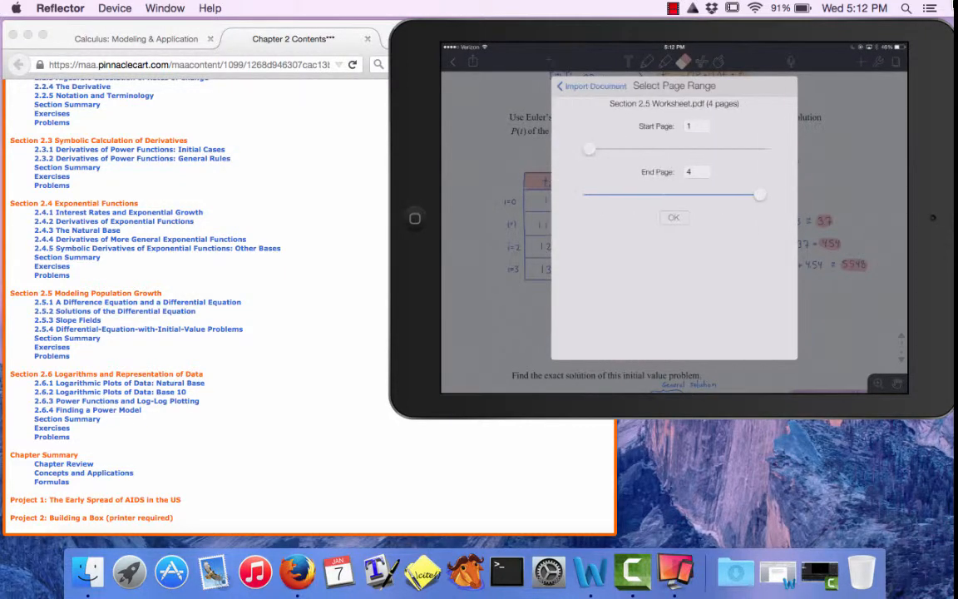
click(673, 216)
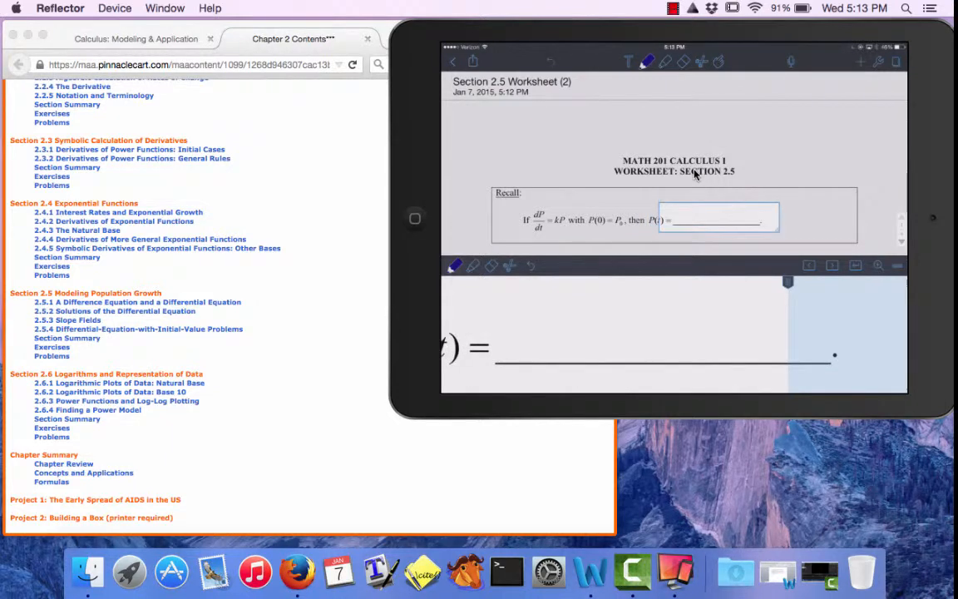
- Handwrite P0e^kt in the Recall blank and highlight 'with P(0)=P0' in green
drag(532, 324, 582, 345)
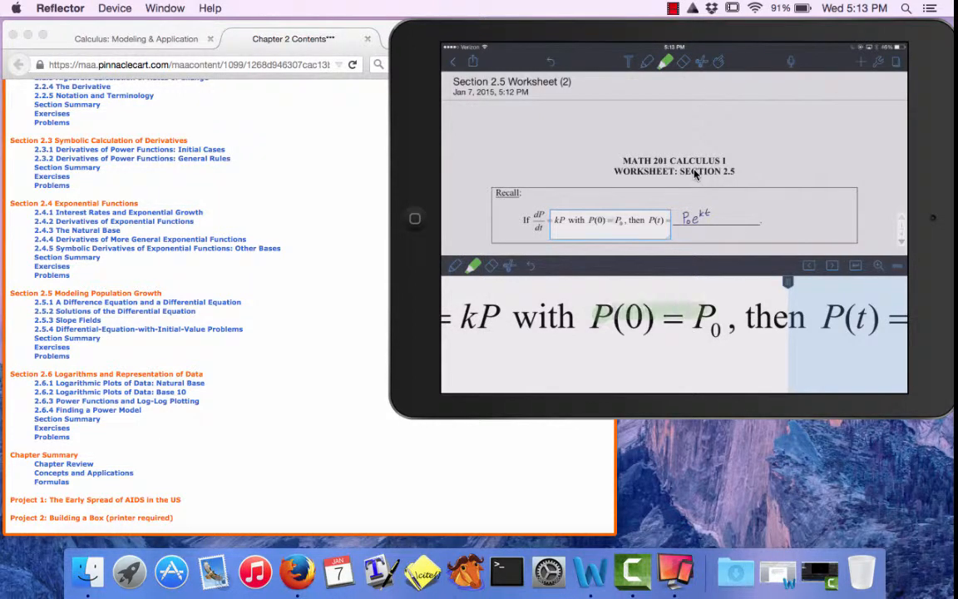
click(665, 62)
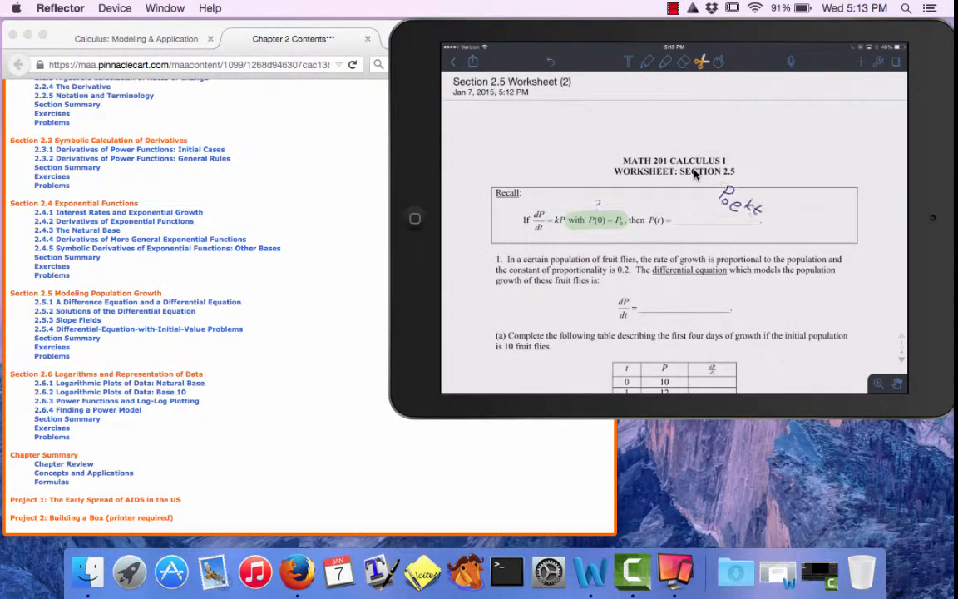
click(725, 203)
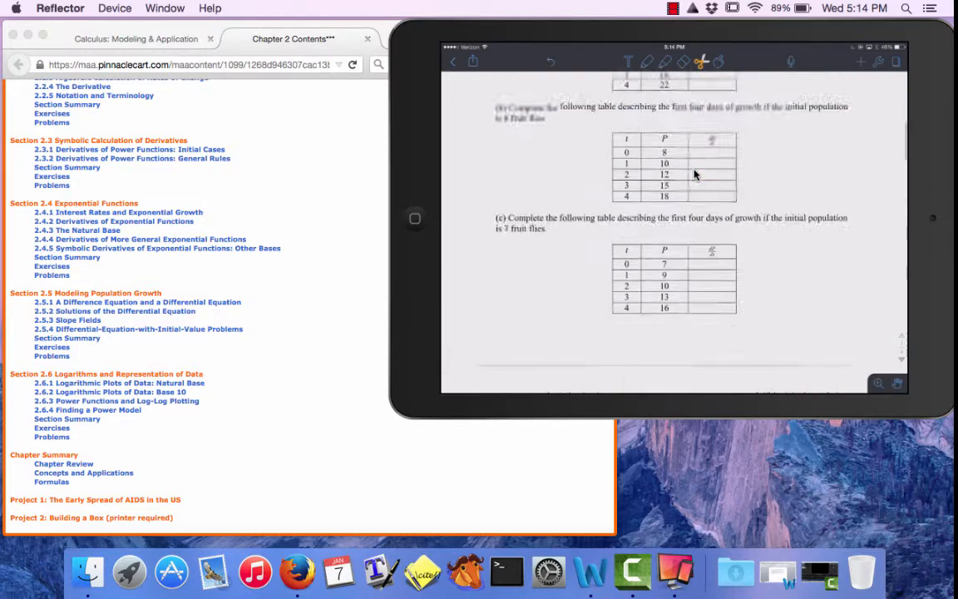
- Share the annotated worksheet note to Dropbox, choosing a folder as the destination
scroll(down, 3)
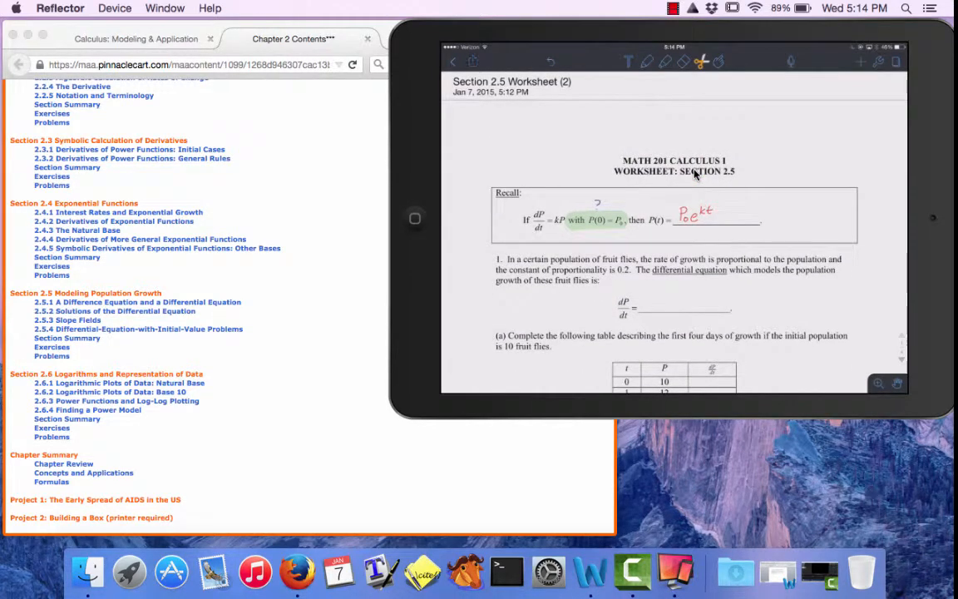
click(472, 61)
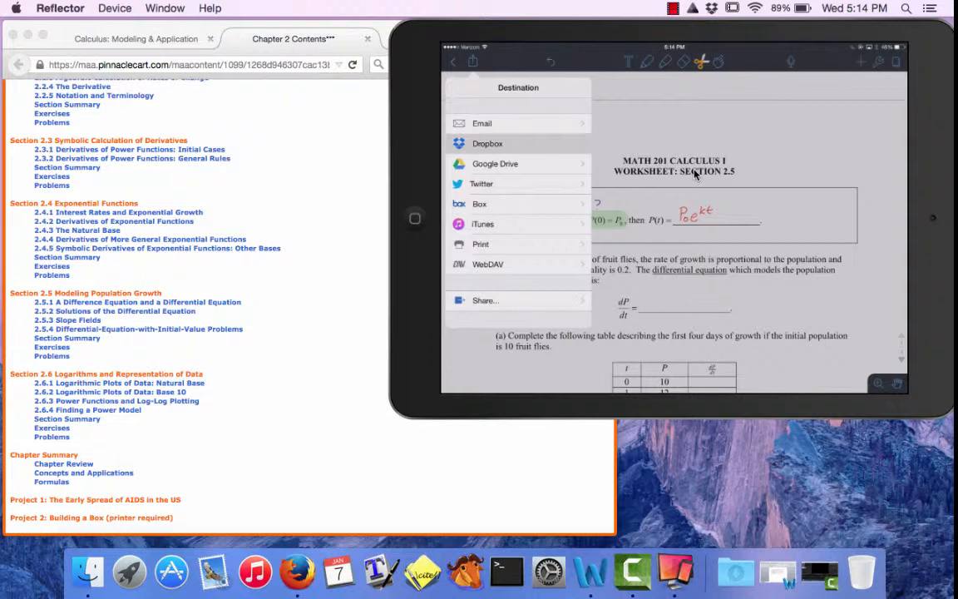
click(488, 143)
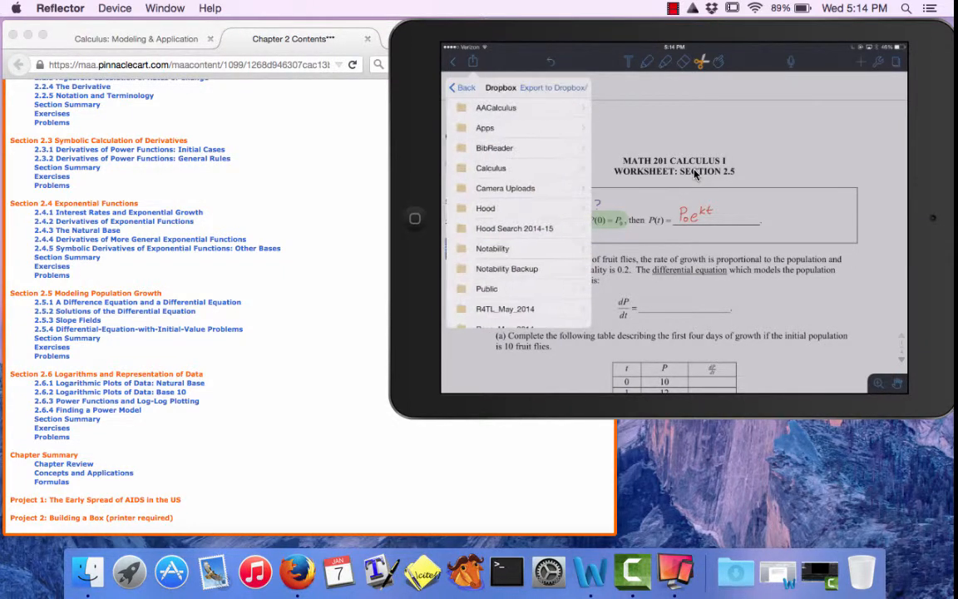
click(496, 107)
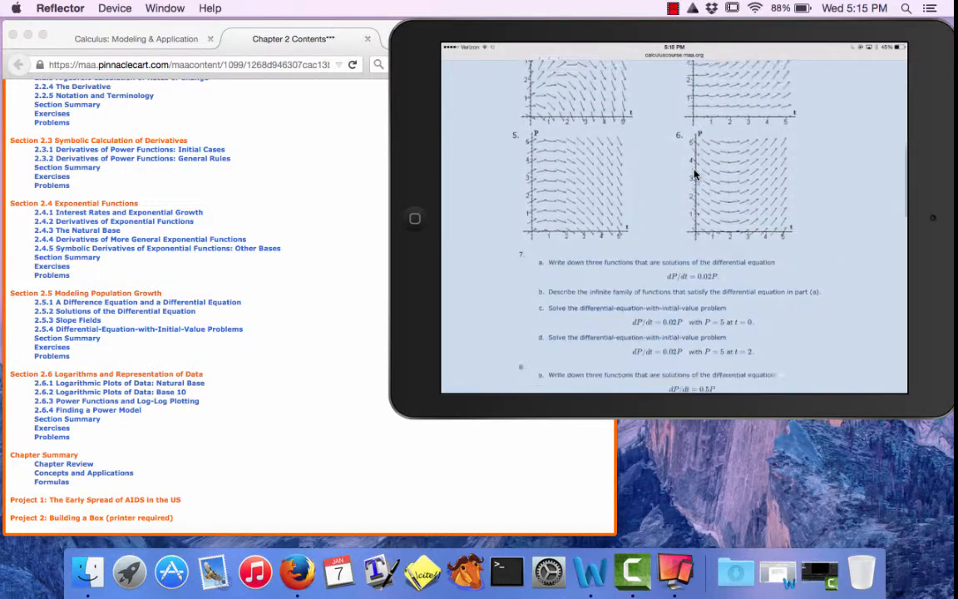
- Scroll the Safari textbook page down to problem 7 on dP/dt = 0.02P
scroll(down, 3)
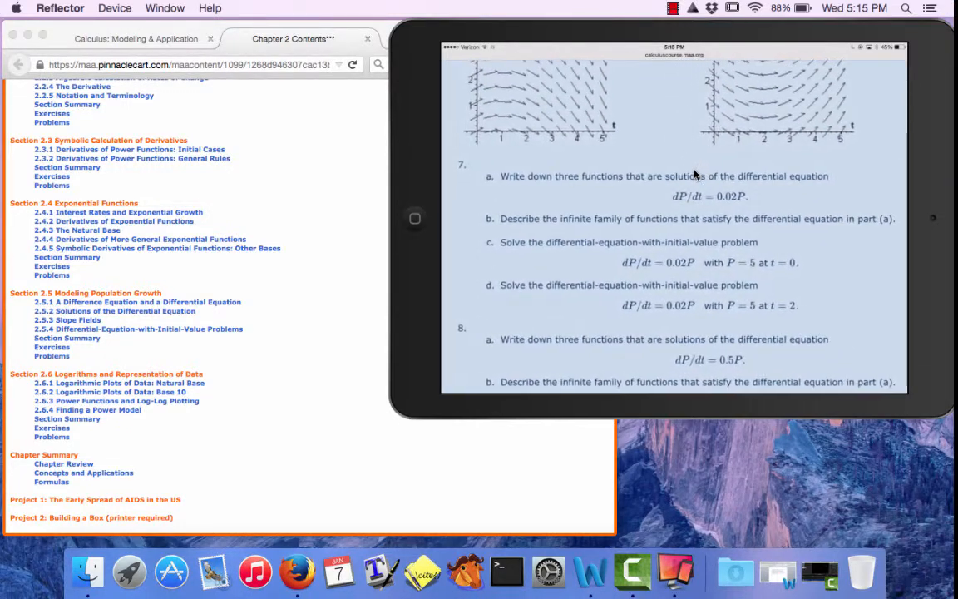
scroll(down, 3)
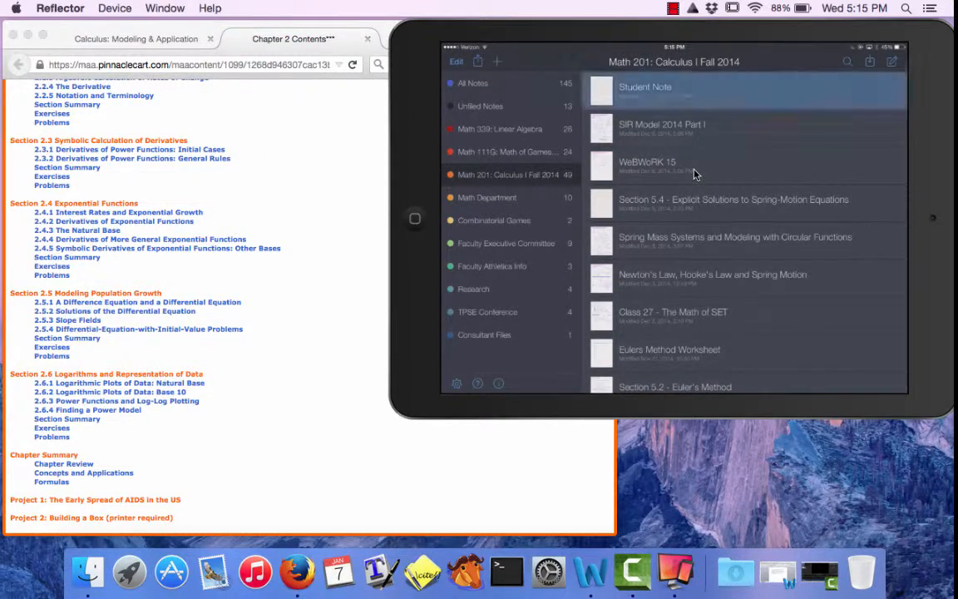
- Open Student Note and insert the textbook problem 7 screenshot as a photo from the album
click(645, 87)
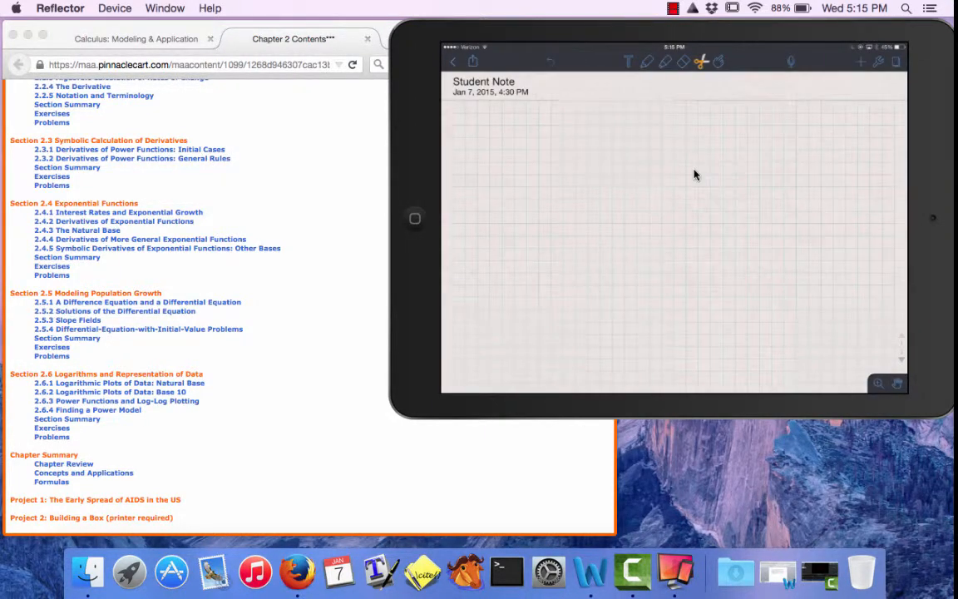
click(856, 63)
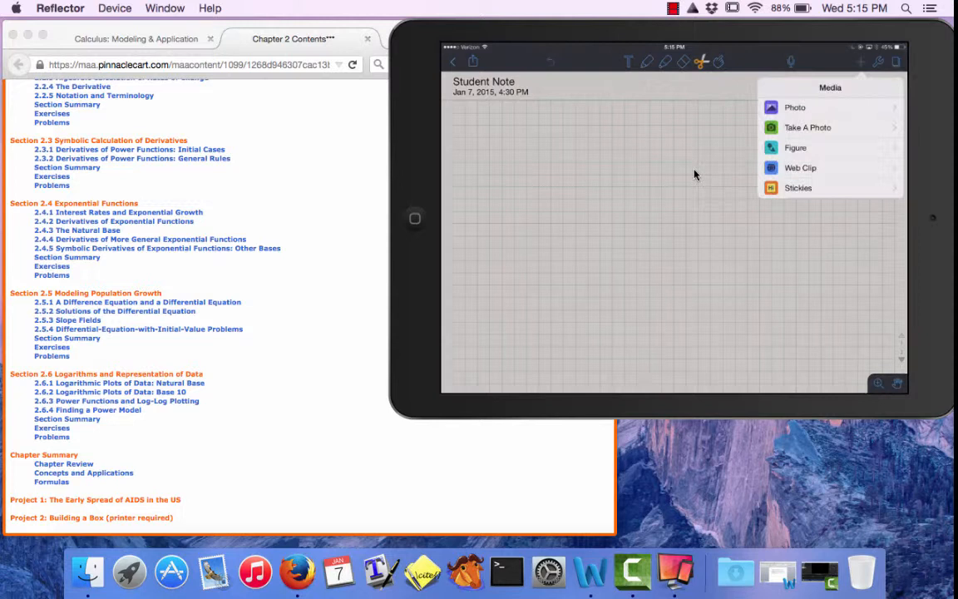
click(791, 106)
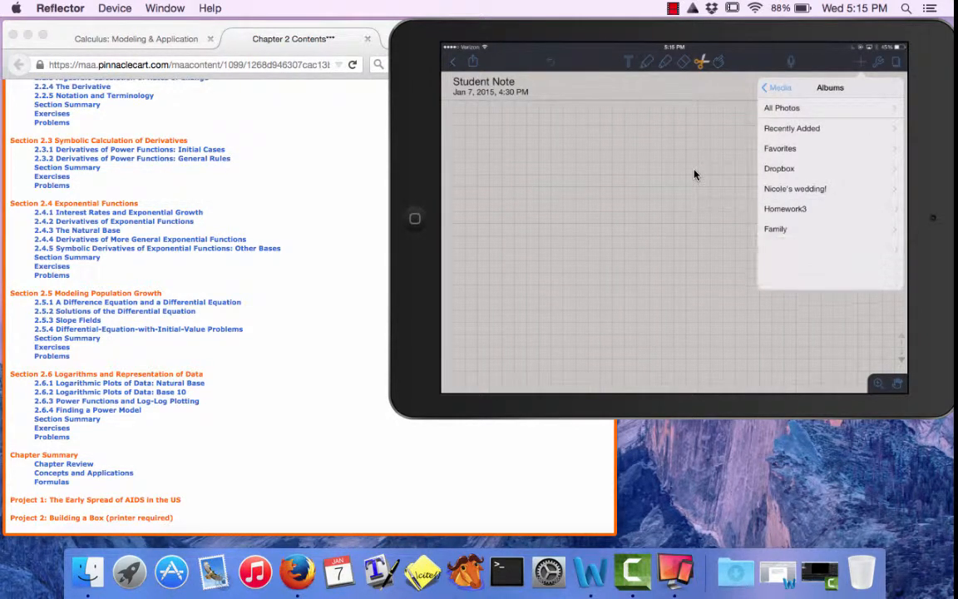
click(791, 128)
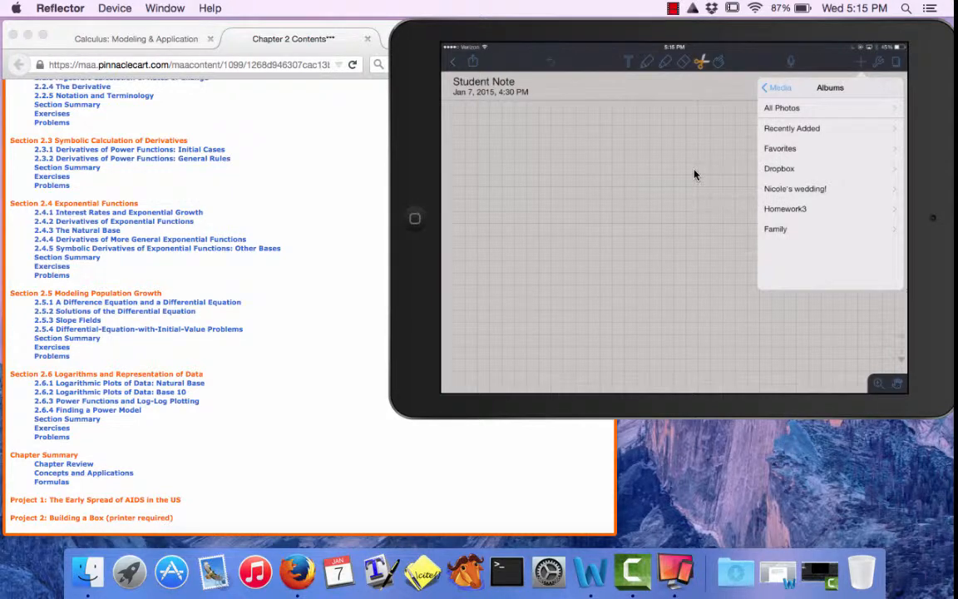
click(782, 106)
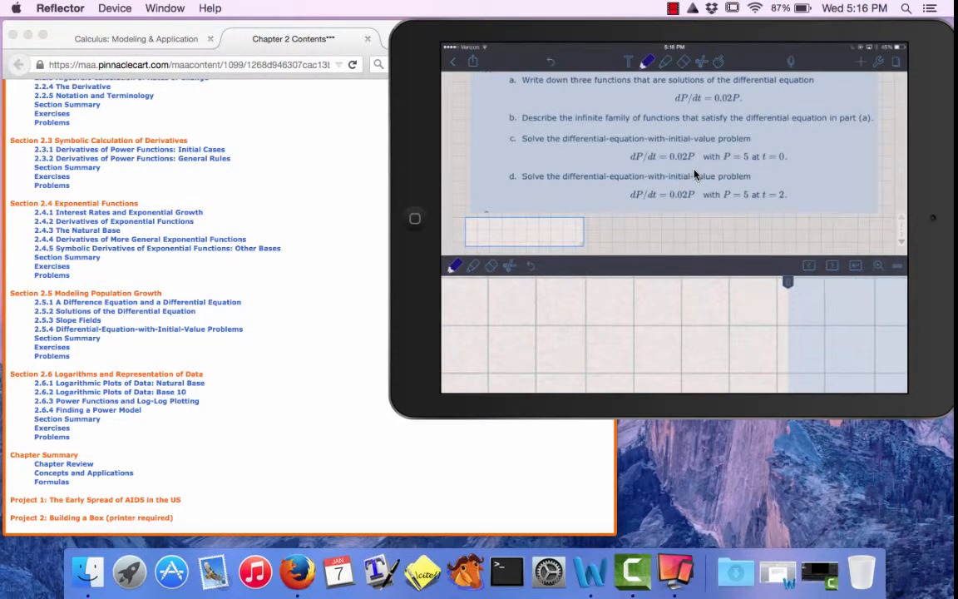
- Handwrite '7(a) P(t)=3e^0.02t' beneath the problem 7 image
drag(474, 316, 516, 341)
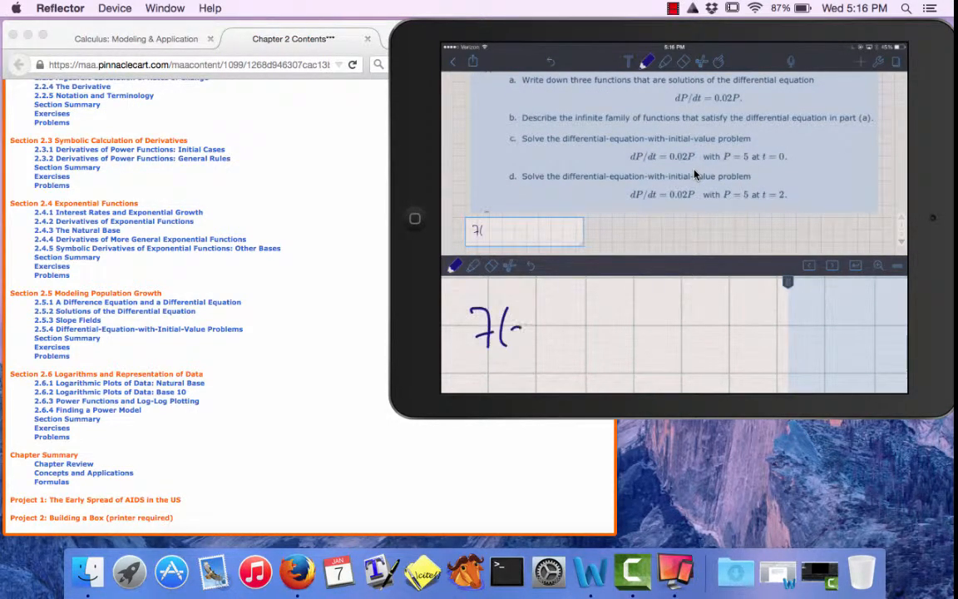
drag(516, 324, 541, 332)
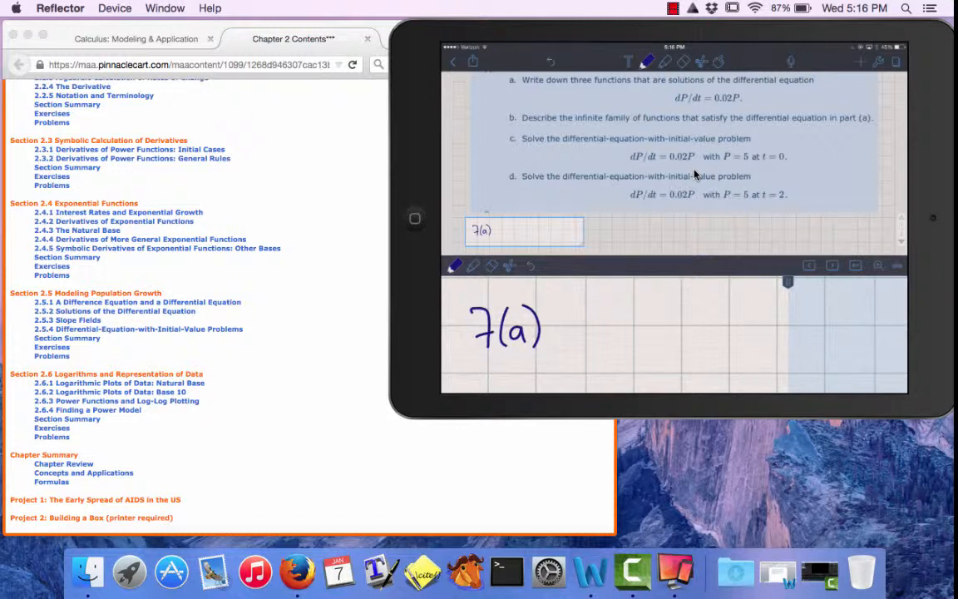
text(P(1)
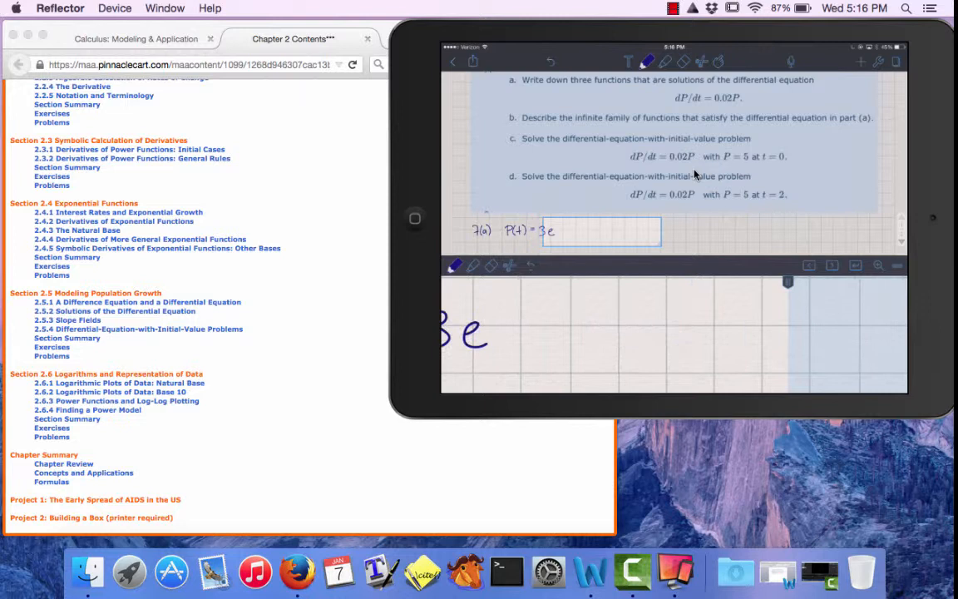
drag(499, 299, 566, 299)
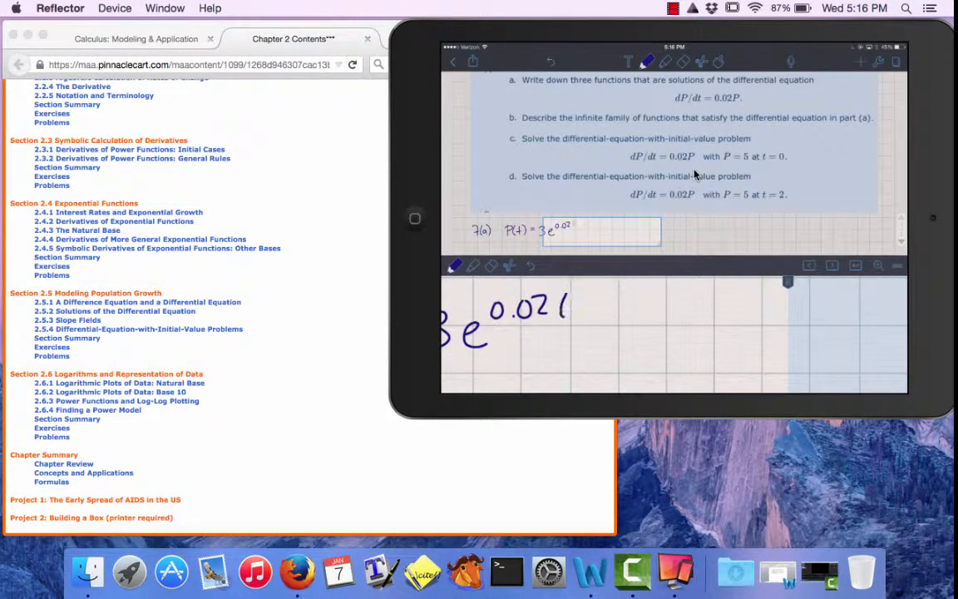